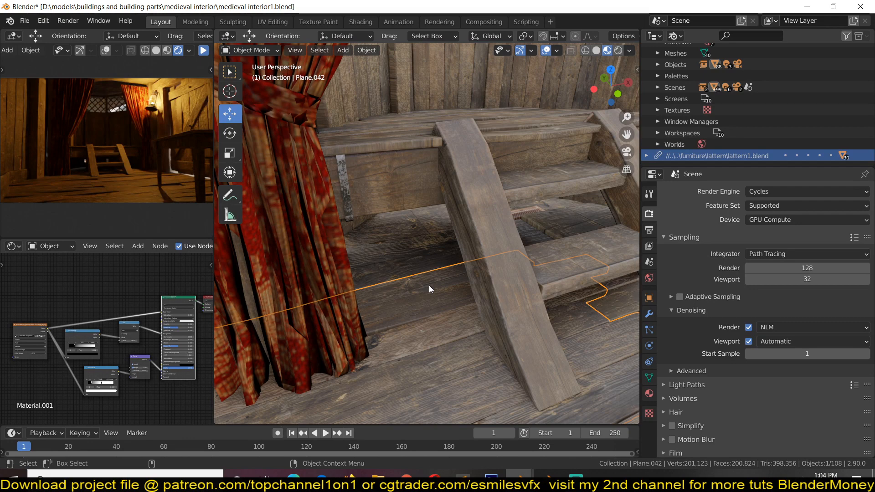
Browse cc0textures' 1146 popular materials, then go back to the textures.com home page
left_click_drag(430, 289, 366, 275)
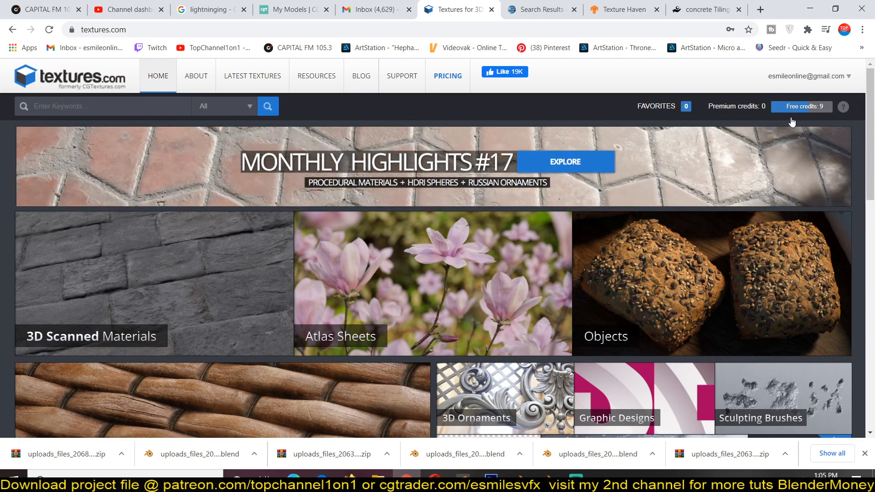
mouse_move(595, 378)
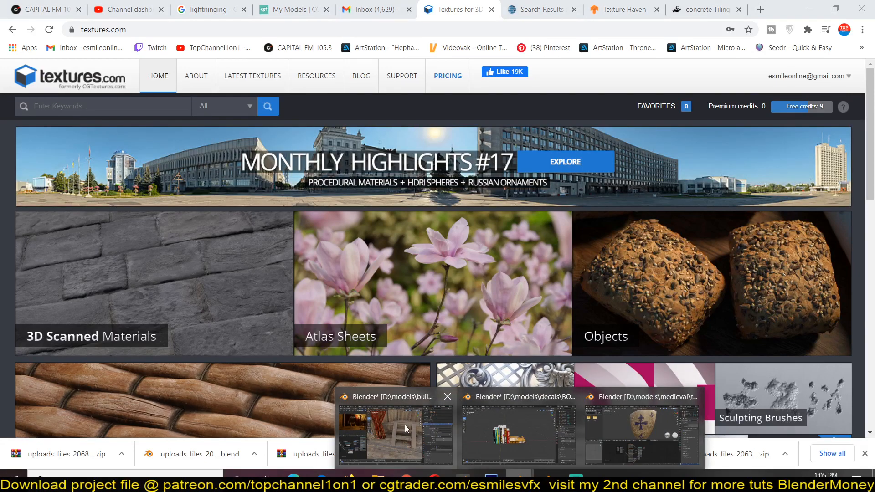
scroll("down", 3)
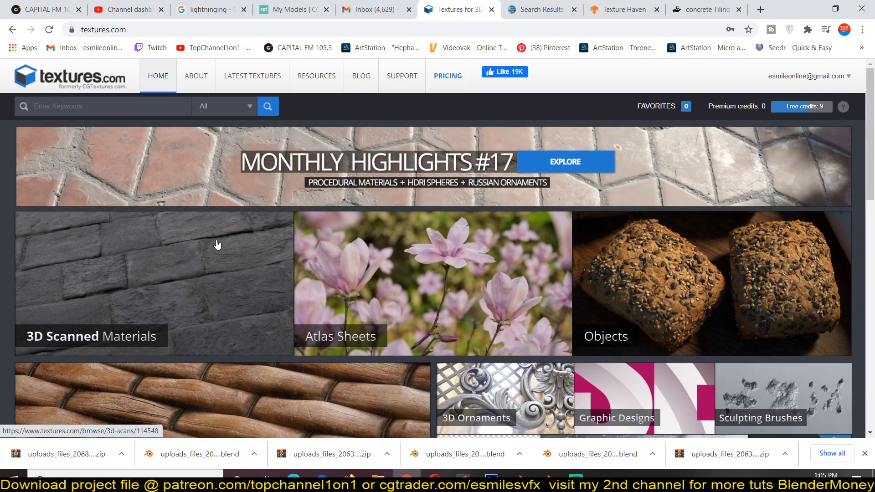
left_click(537, 9)
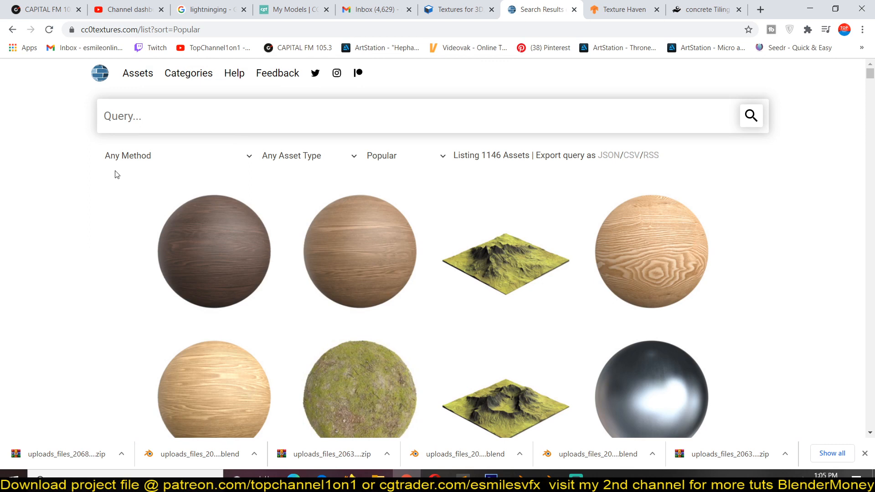
mouse_move(102, 182)
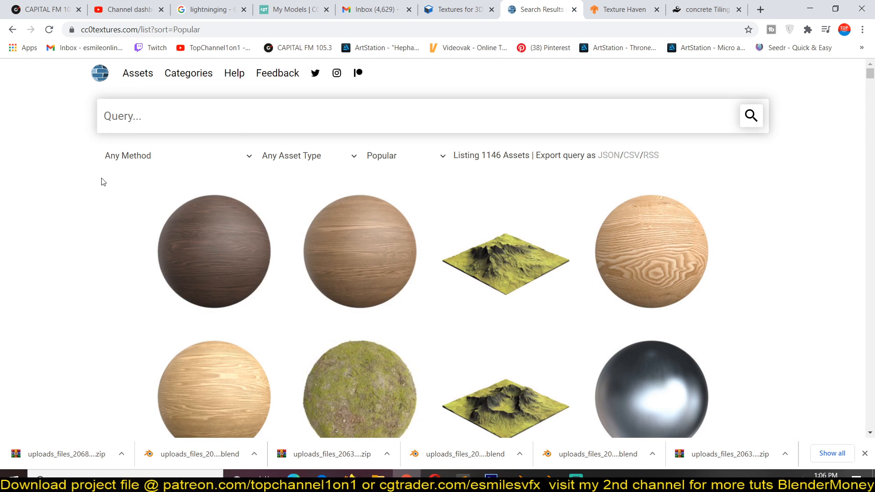
mouse_move(156, 211)
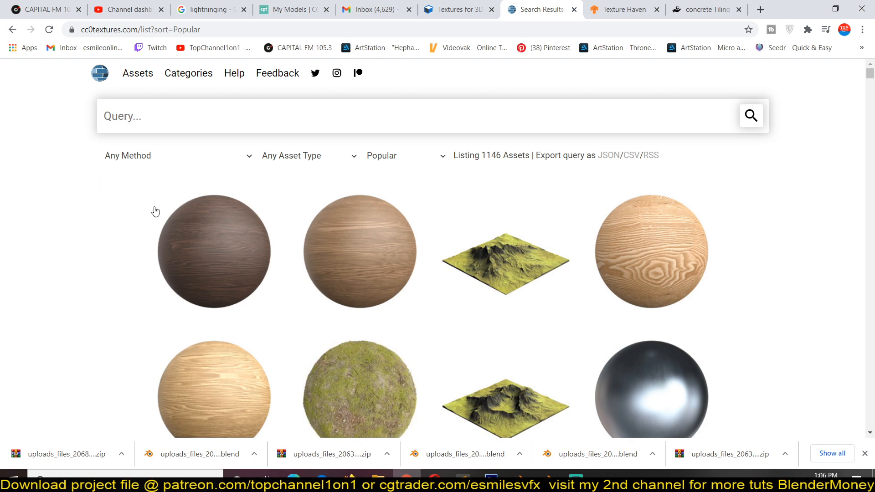
scroll("down", 3)
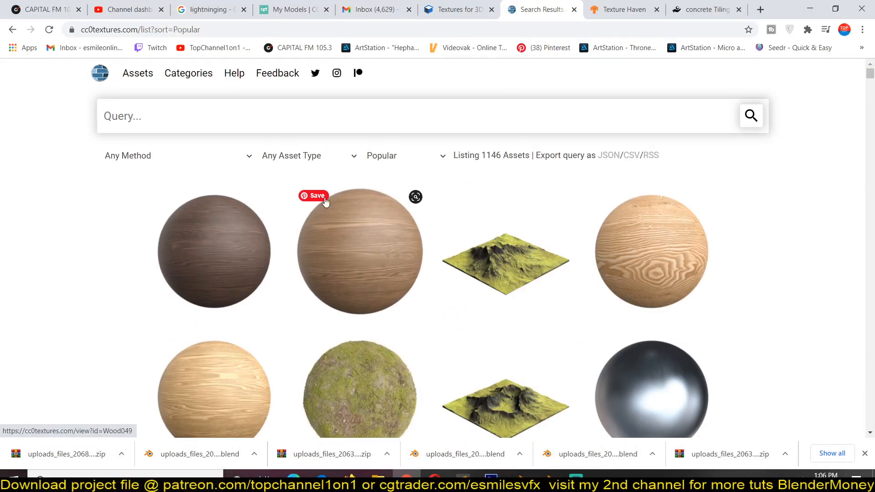
left_click(452, 10)
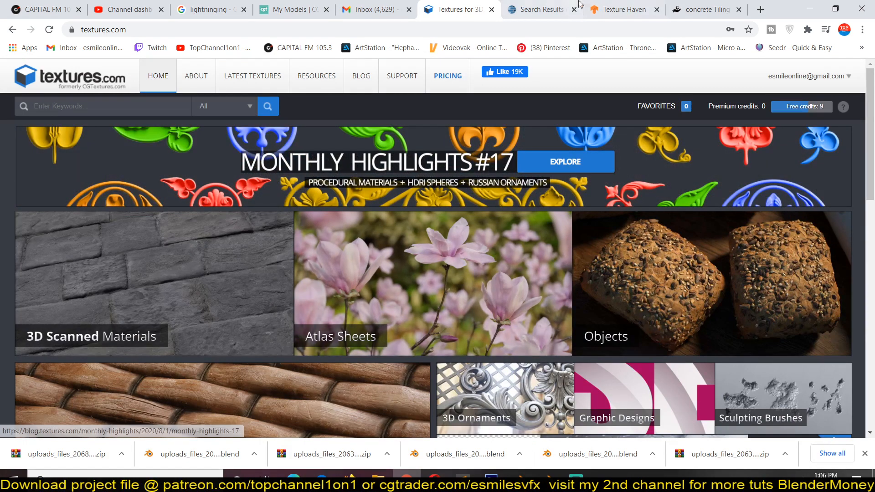
Scroll through Texture Haven's free CC0 textures, 8k PBR and patron support sections
left_click(624, 9)
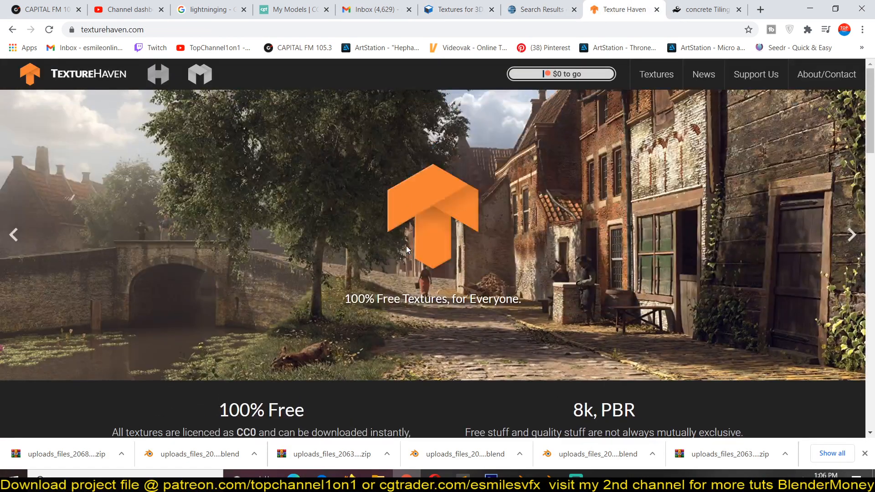
mouse_move(410, 282)
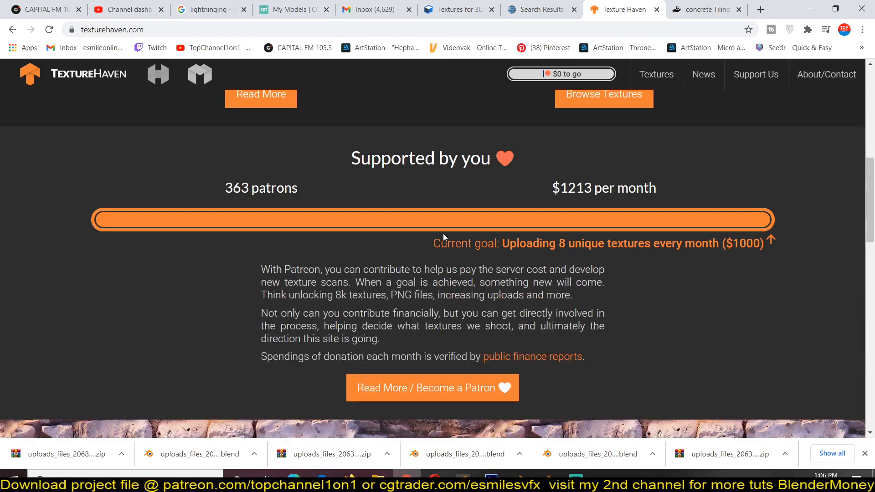
scroll("up", 3)
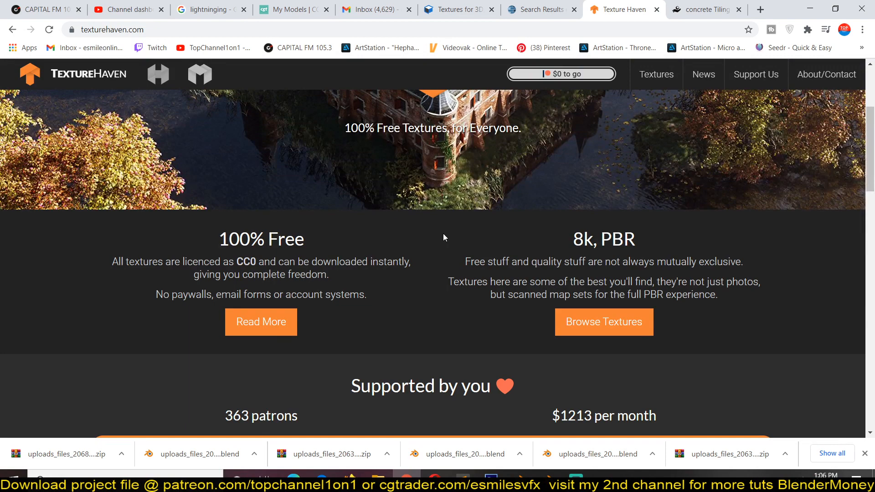
mouse_move(60, 89)
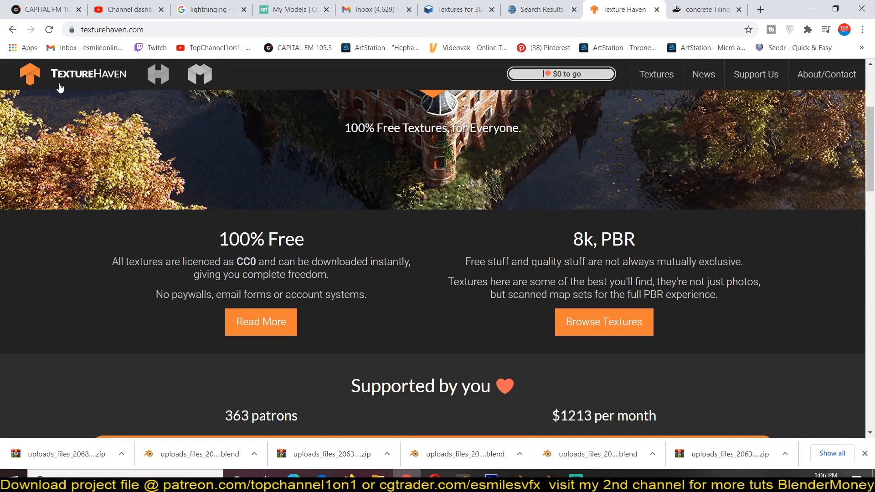
mouse_move(72, 74)
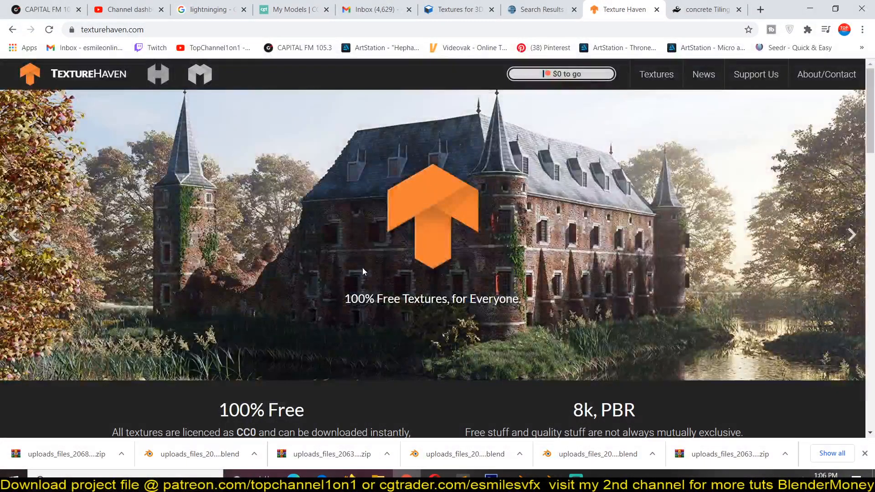
Scroll ShareTextures' concrete Tiling 6 page down to its maps and Download section
left_click(705, 10)
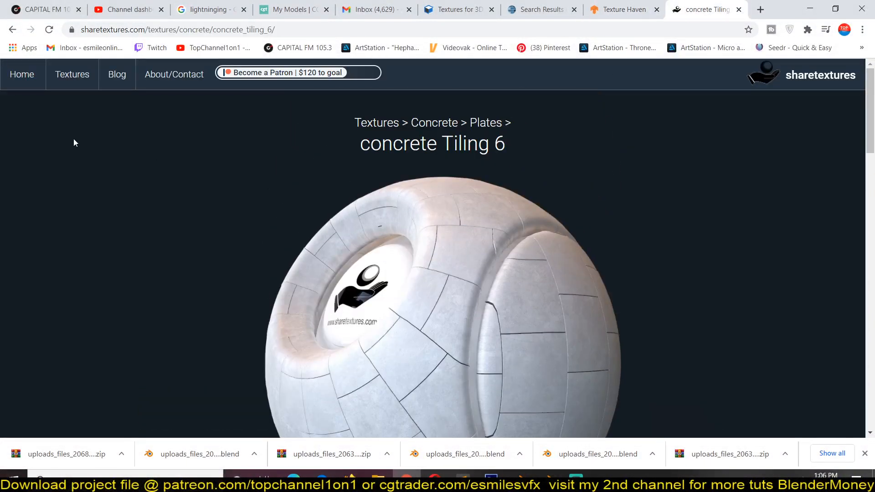
scroll("down", 3)
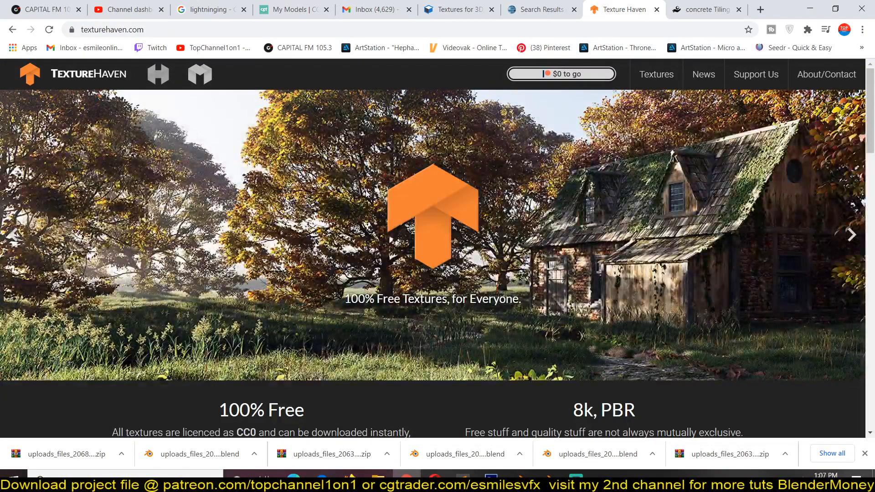
left_click(706, 9)
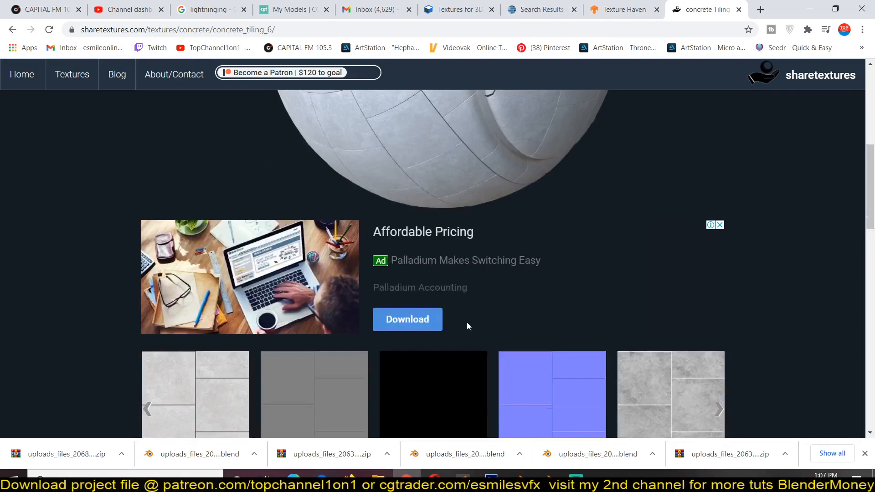
scroll("down", 3)
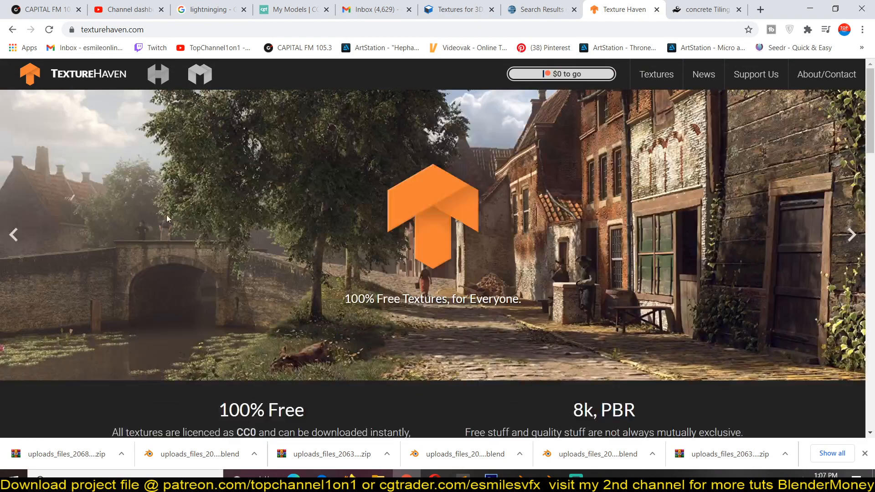
left_click(705, 9)
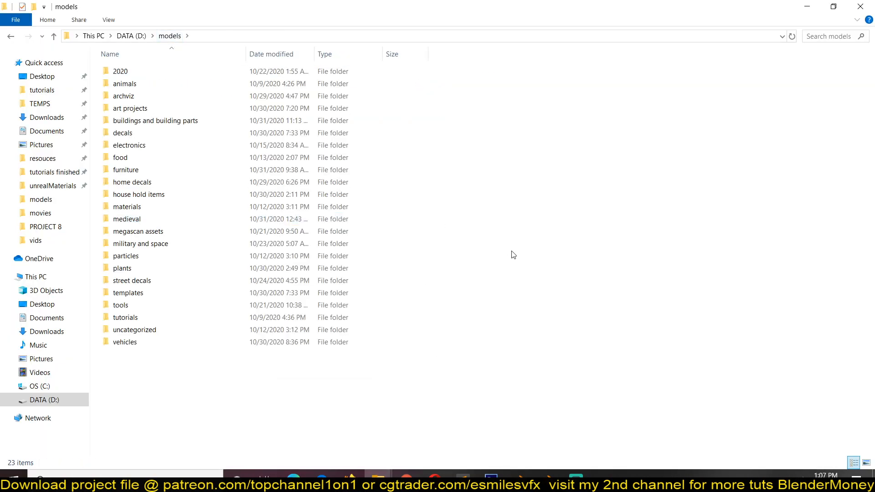
mouse_move(241, 72)
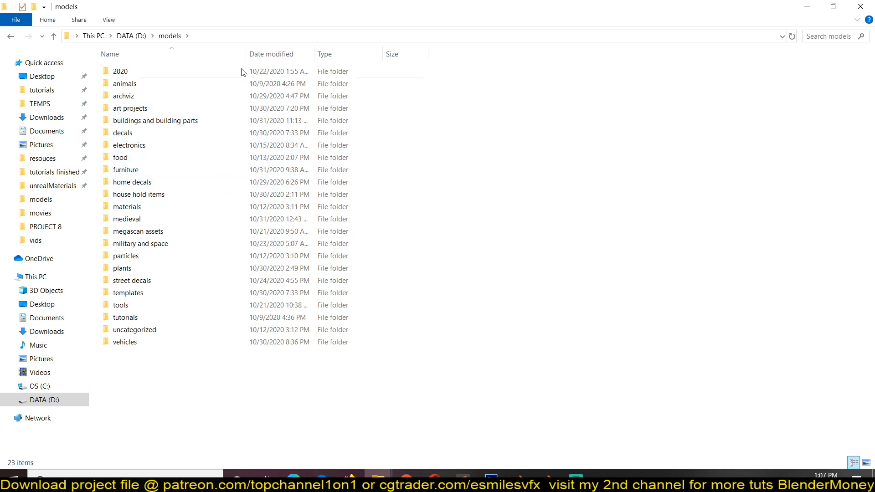
Browse the D:\models categories and open the space ship folder under military and space
left_click(120, 72)
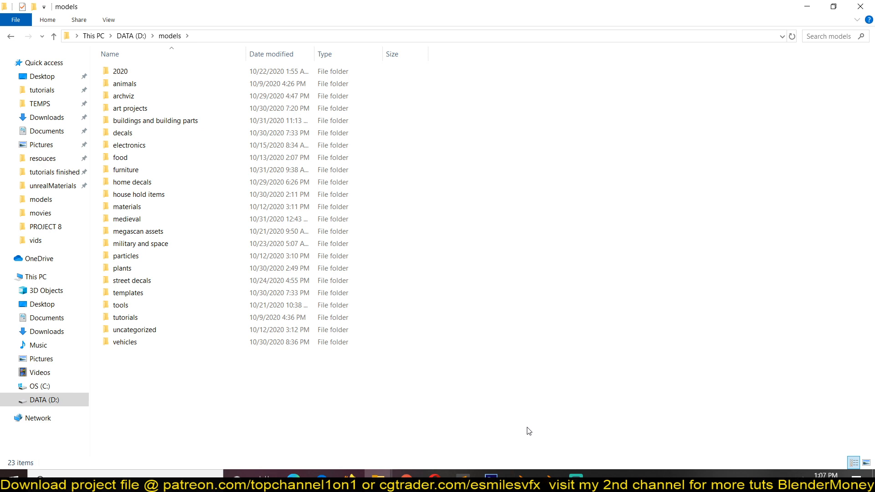
left_click(130, 107)
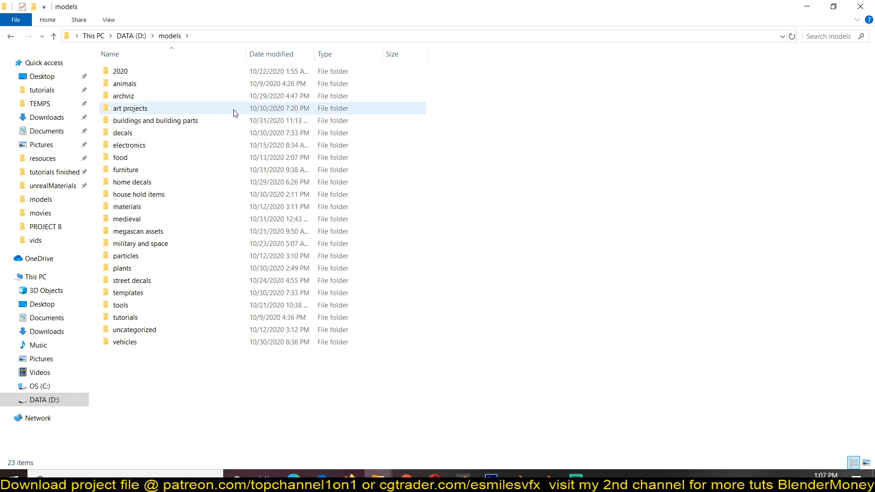
double_click(120, 157)
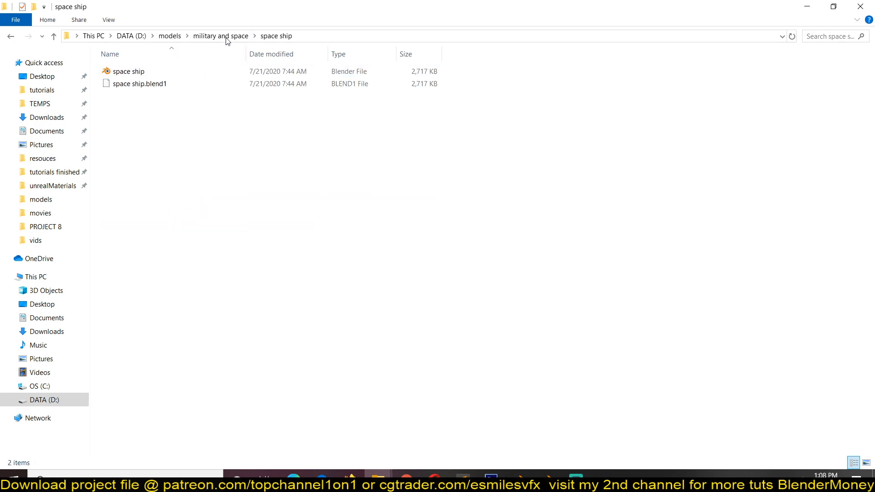
left_click(170, 36)
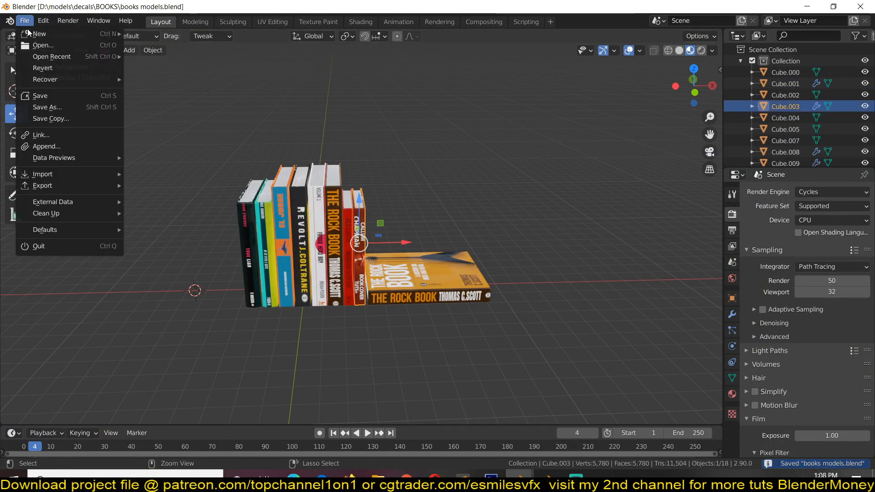
Open the books blend file and reposition the standing books into a stack beside the open book
left_click(43, 45)
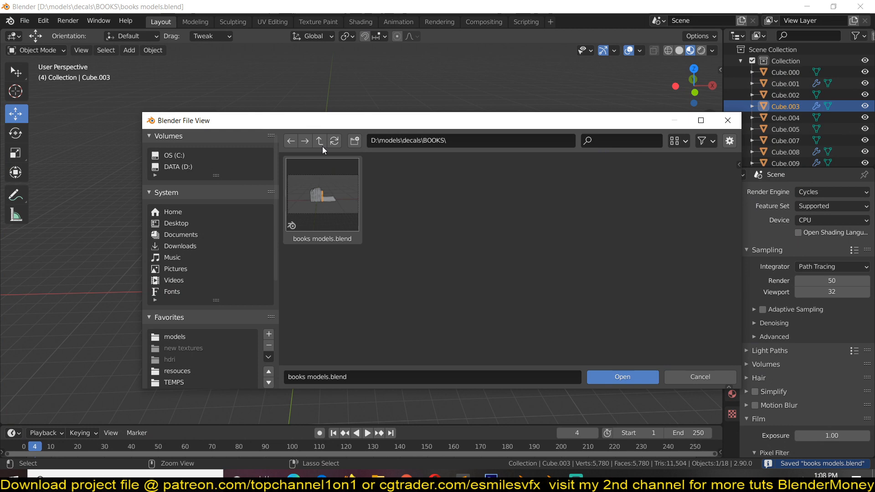
left_click(322, 196)
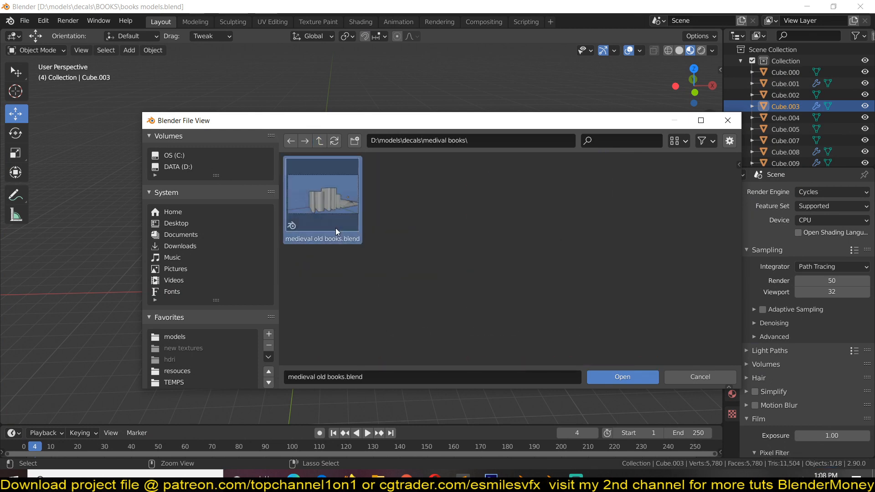
left_click(622, 376)
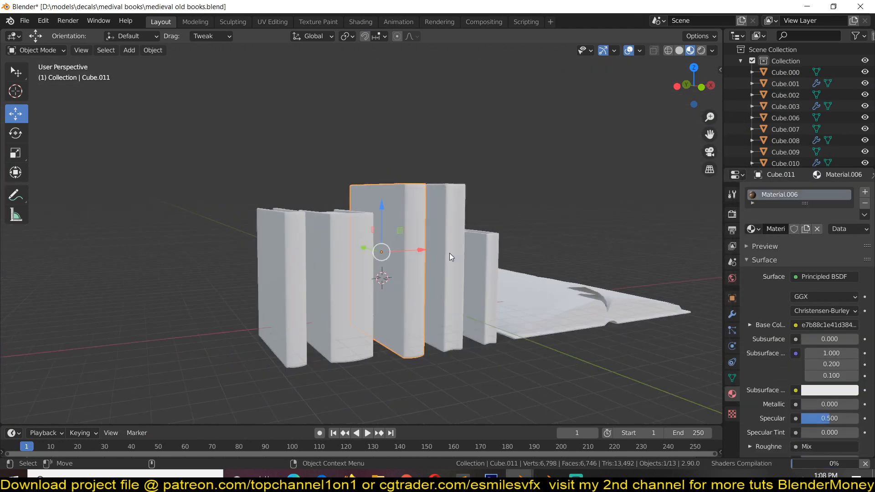
left_click_drag(446, 256, 402, 223)
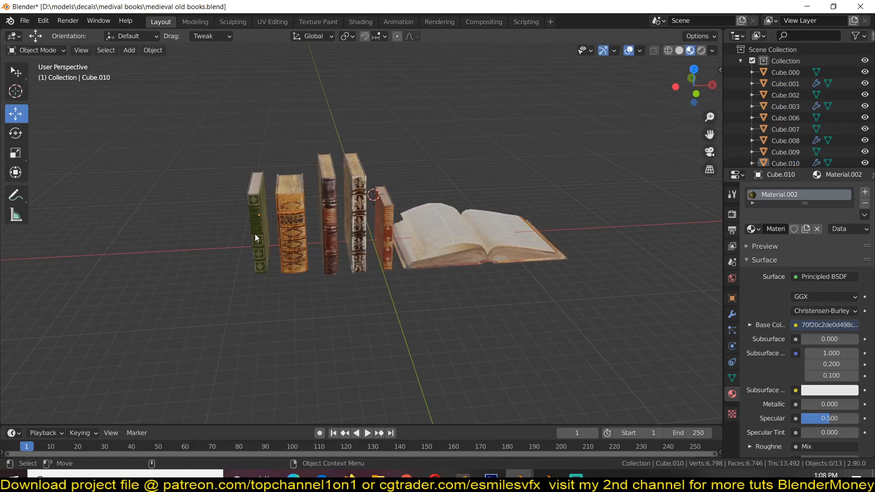
left_click_drag(254, 234, 267, 218)
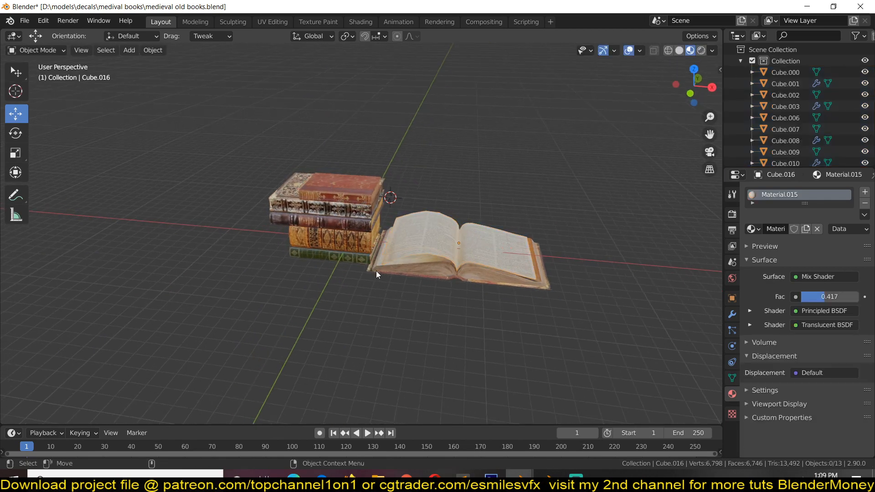
Select all the books and move them into a new collection named 'books'
key("a")
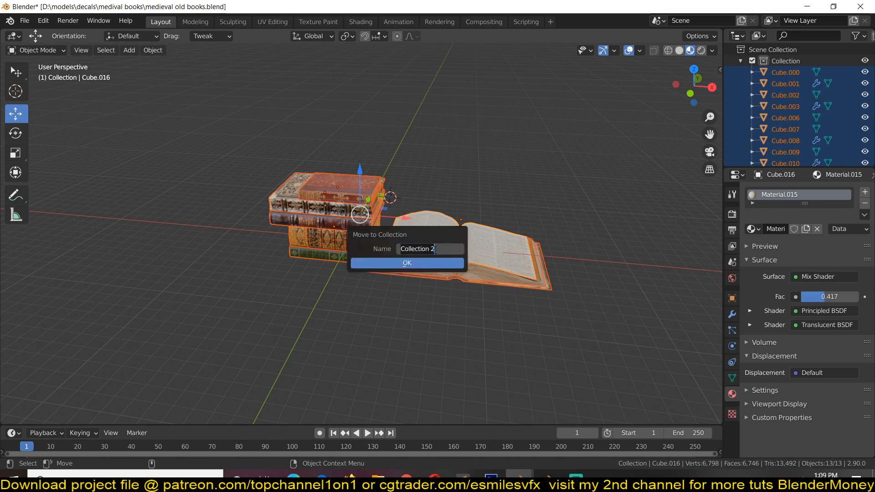
type("books")
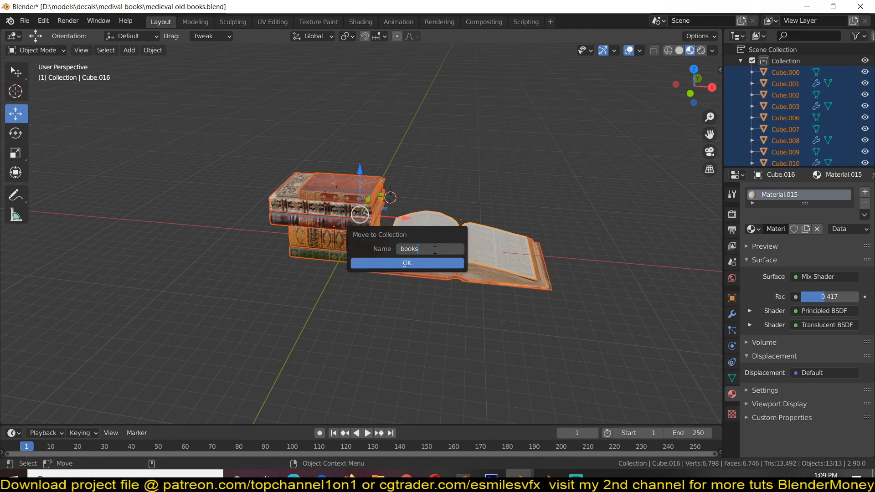
left_click(407, 263)
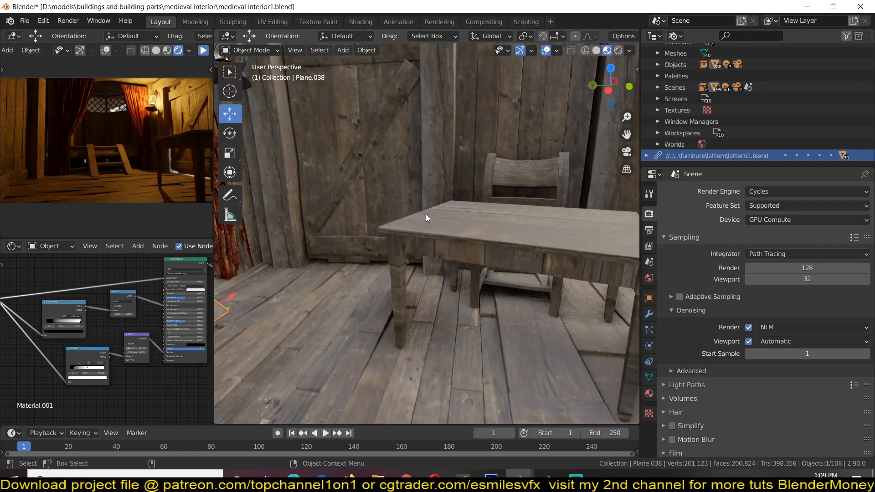
Browse File > Link to medieval old books.blend in decals, then delete one object
left_click(25, 21)
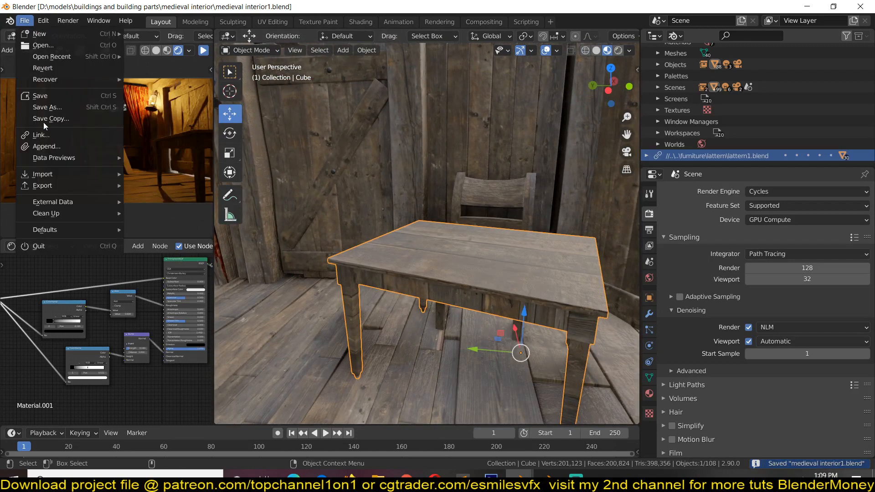
left_click(41, 134)
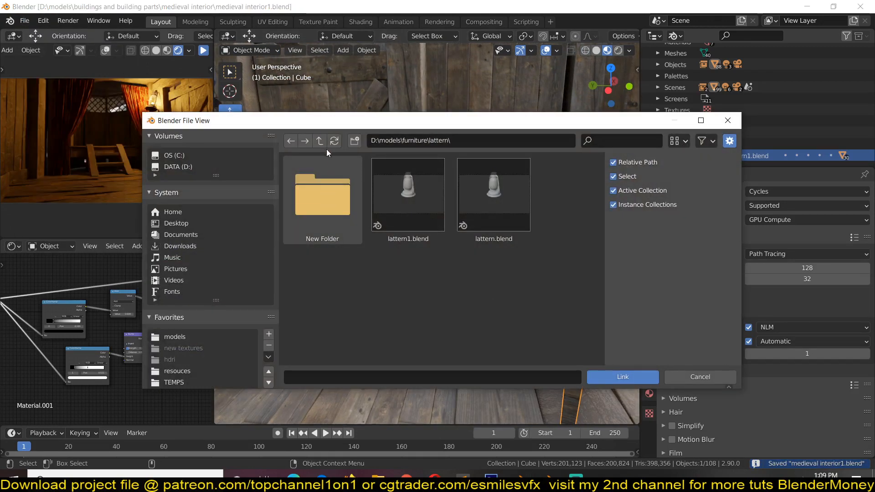
left_click(174, 336)
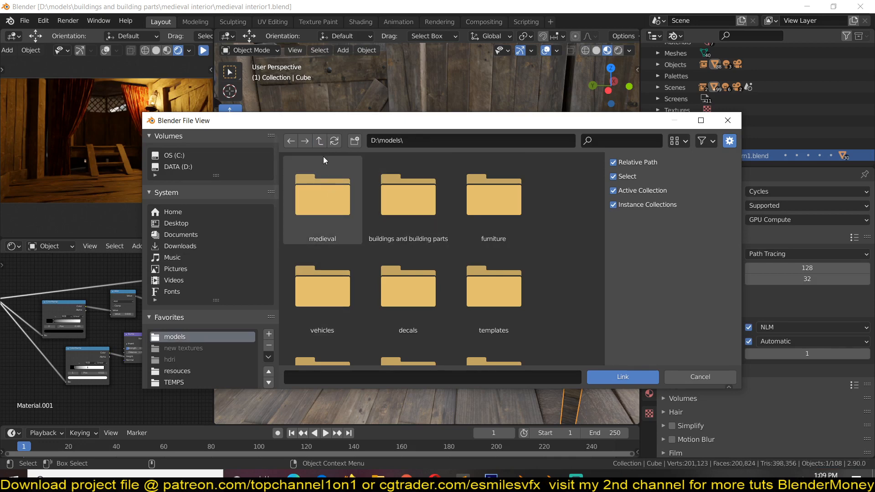
left_click(408, 194)
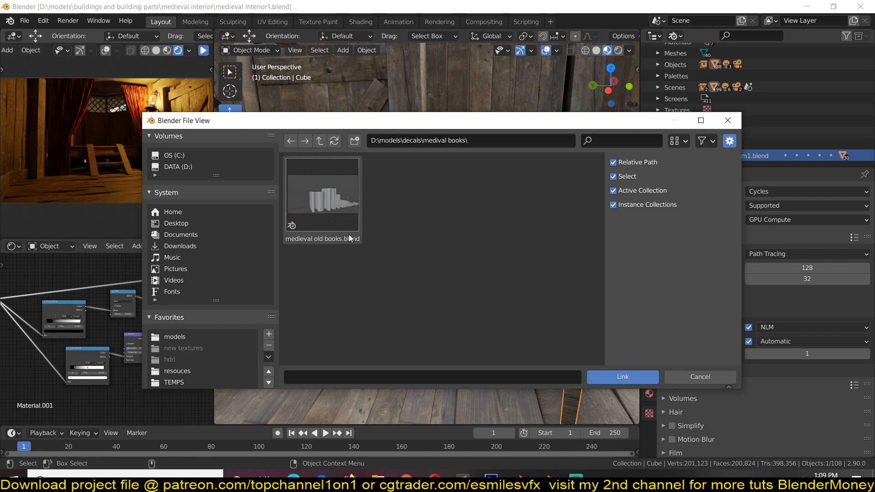
left_click(622, 377)
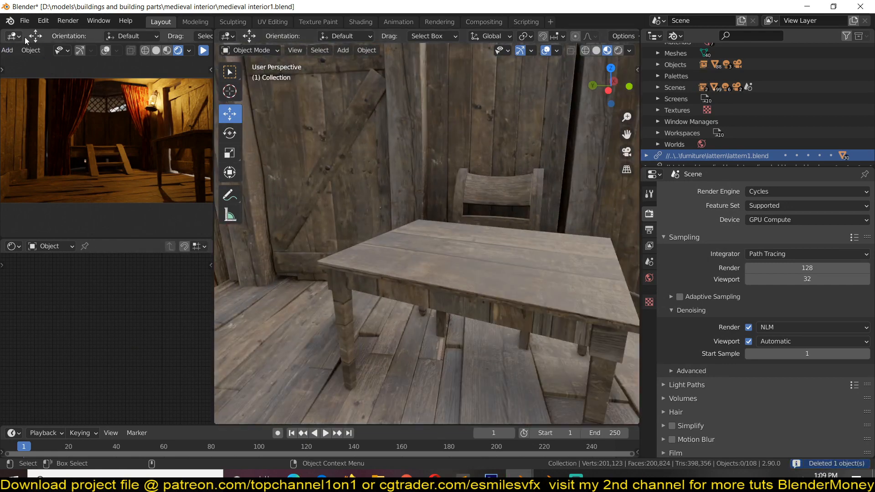
Link 'Collection' from decals/medival books/medieval old books.blend into the interior scene
left_click(24, 20)
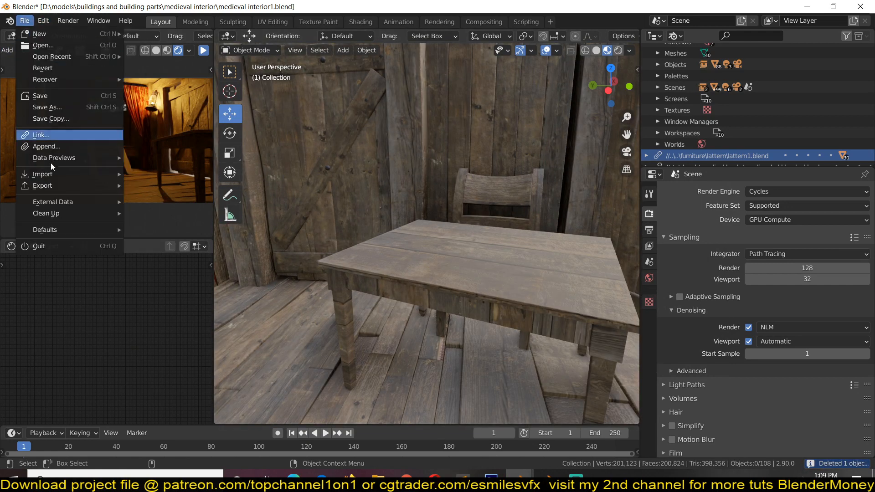
left_click(40, 135)
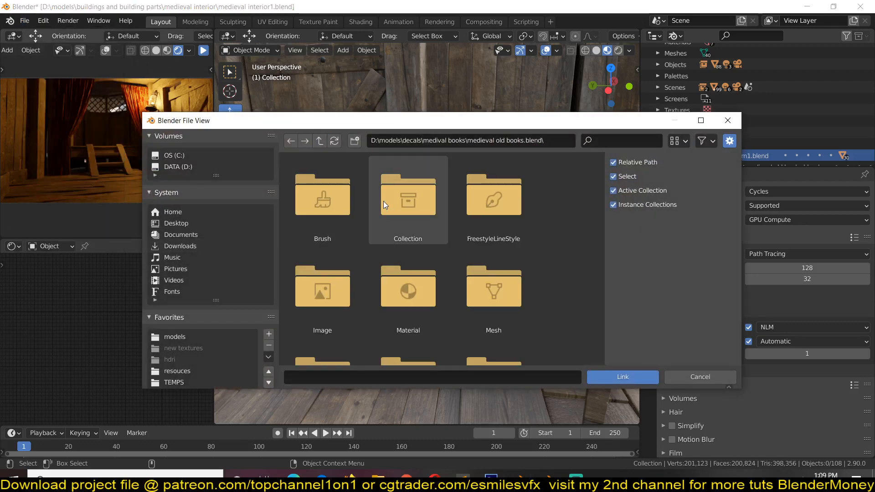
left_click(320, 141)
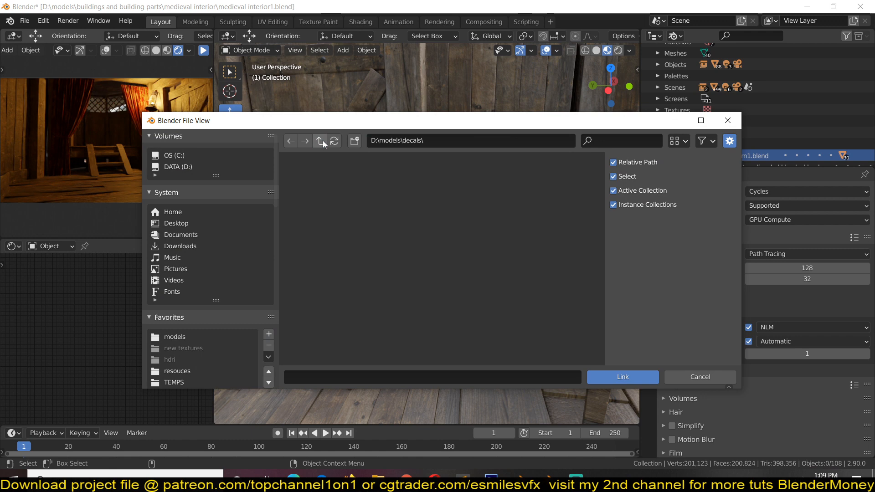
left_click(319, 141)
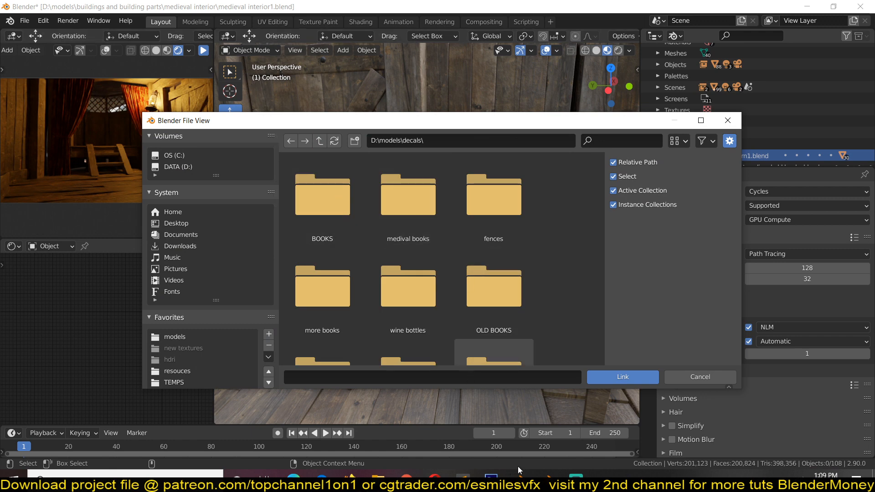
left_click(622, 377)
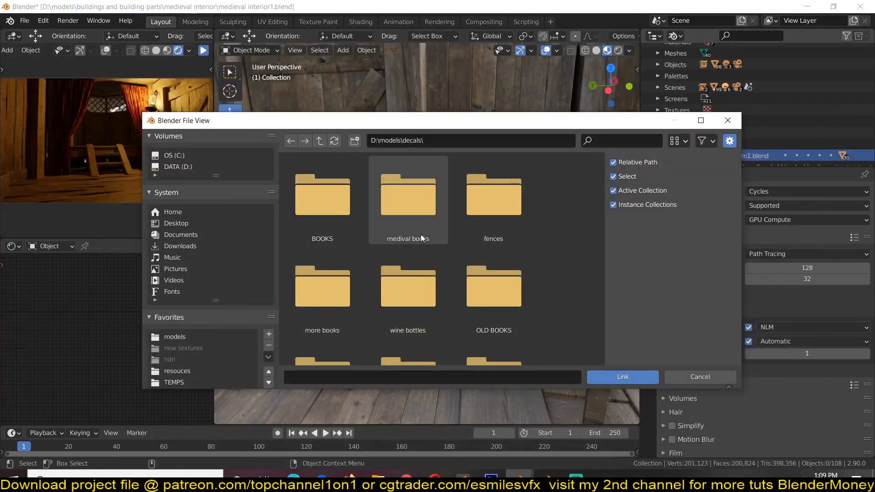
double_click(408, 192)
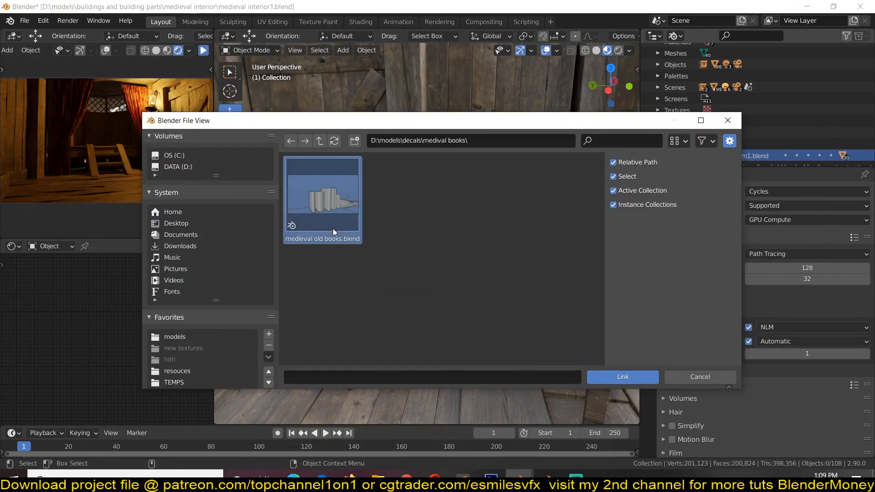
double_click(323, 195)
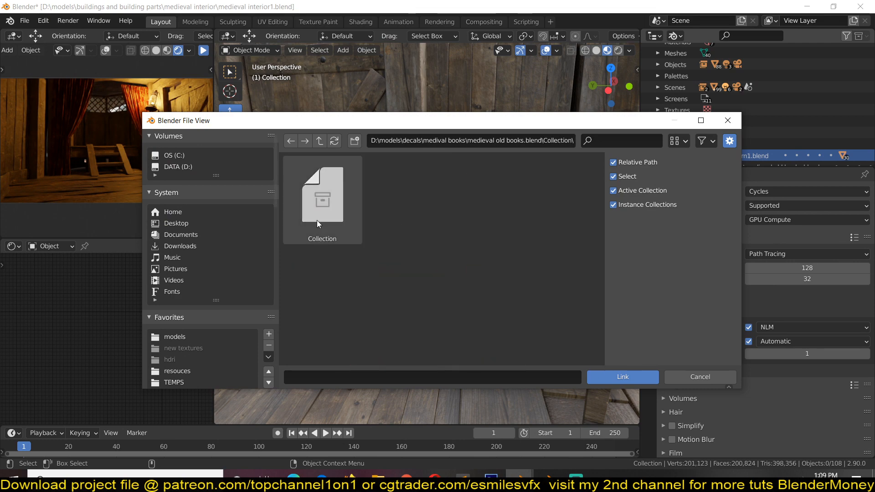
left_click(322, 195)
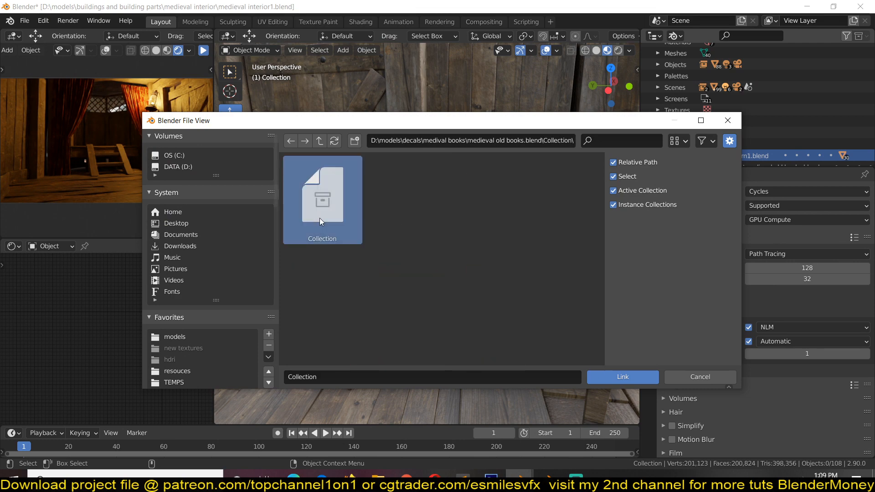
left_click(622, 377)
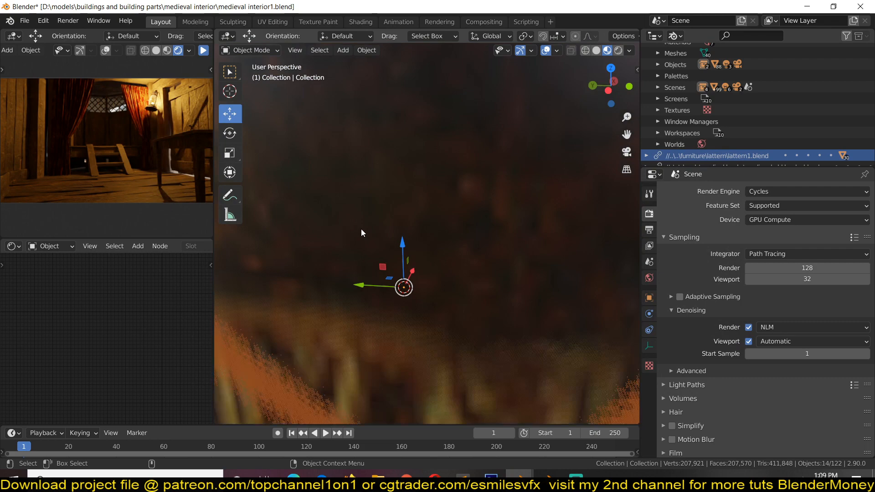
Frame the linked books, then reload the medieval old books library from the Outliner
key("s")
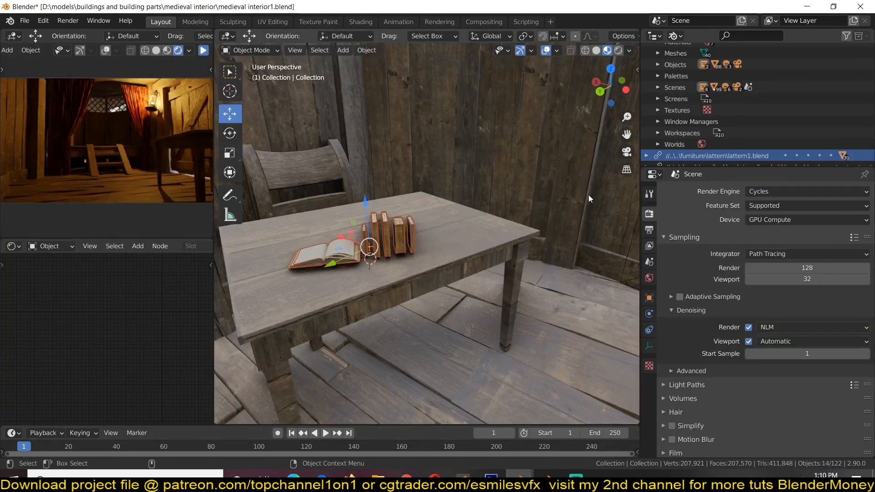
right_click(720, 154)
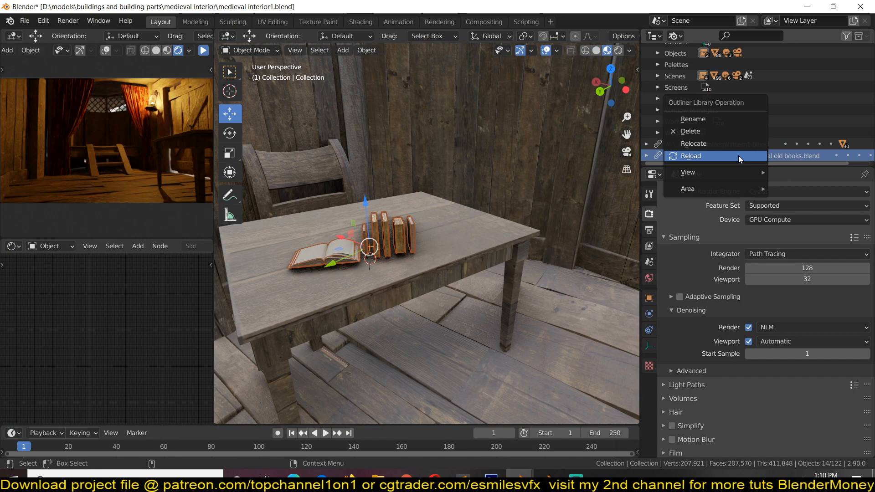
left_click(691, 155)
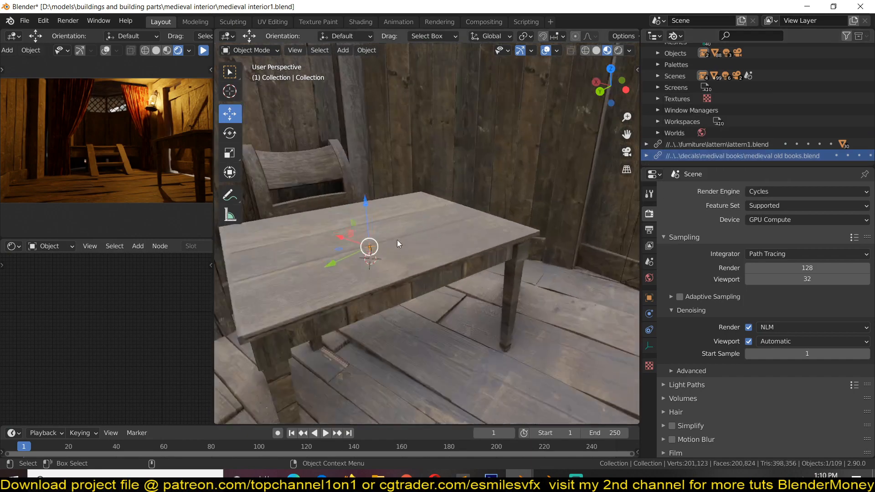
Paste the books, scale them to about 0.079 and move them onto the tabletop
left_click(570, 50)
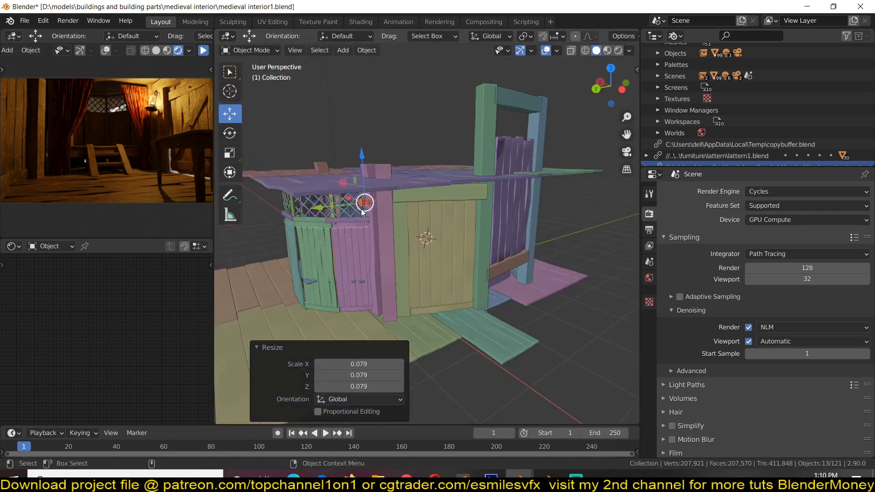
scroll("down", 3)
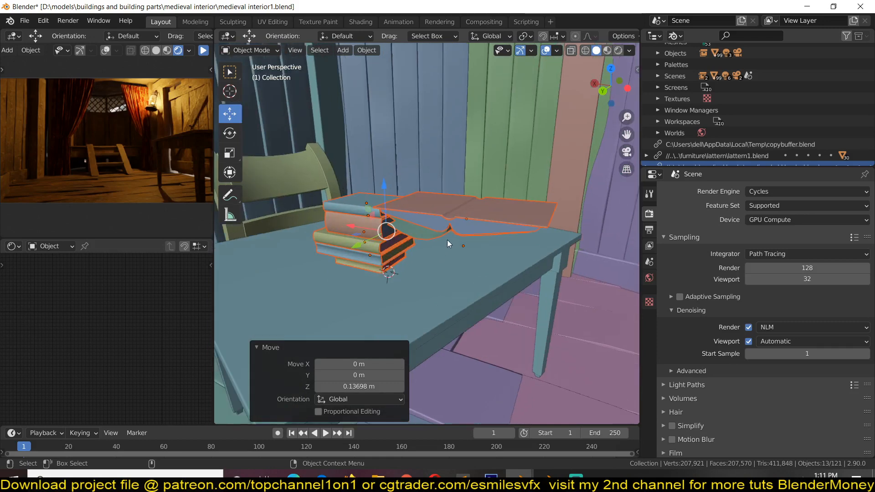
key("r")
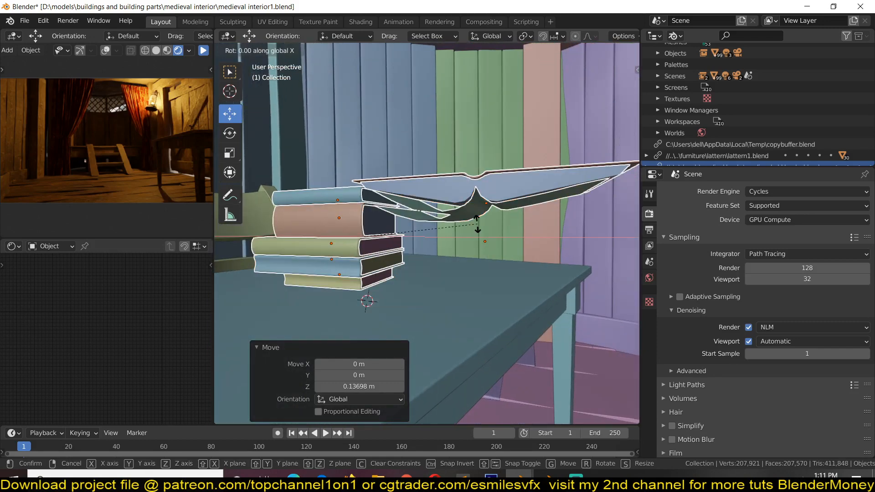